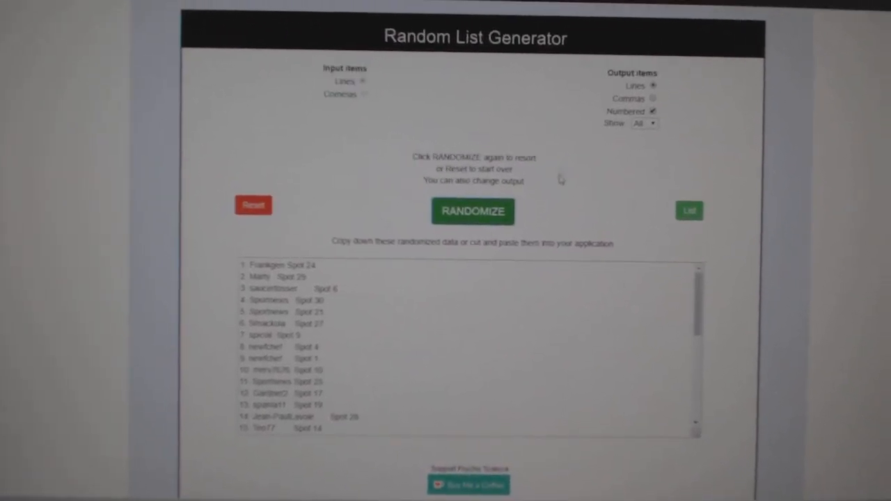
Step: Reshuffle the participant names, then select and copy the last entries of the numbered list
{"action": "left_click", "coordinate": [473, 211]}
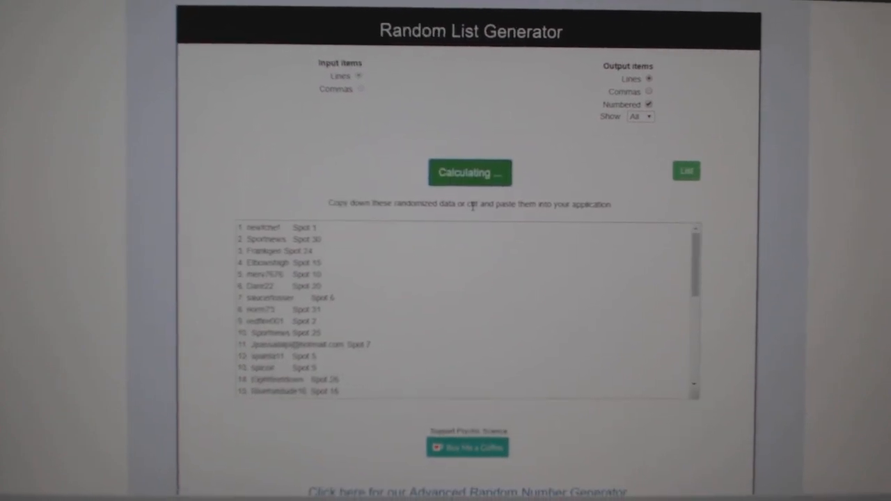
{"action": "left_click", "coordinate": [471, 173]}
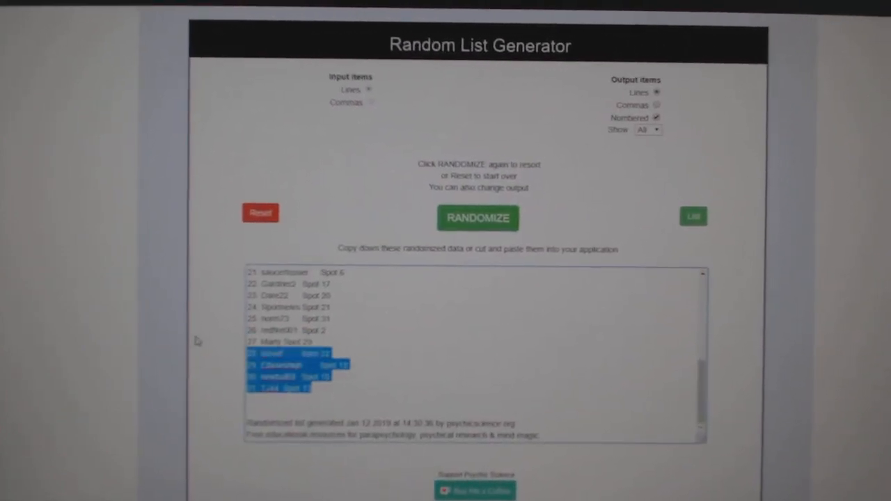
{"action": "right_click", "coordinate": [292, 362]}
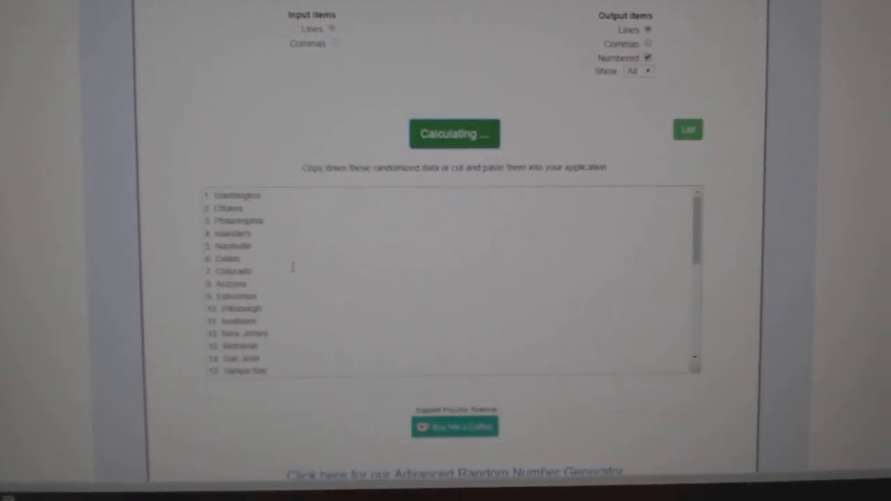
Step: Randomize the team cities and select the whole numbered list (Nashville, Winnipeg, Florida...) for copying
{"action": "left_click", "coordinate": [454, 134]}
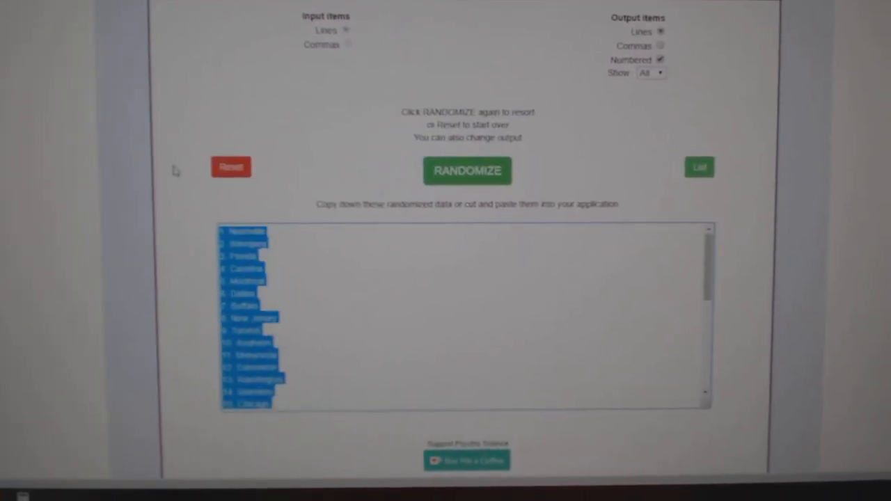
{"action": "left_click", "coordinate": [467, 169]}
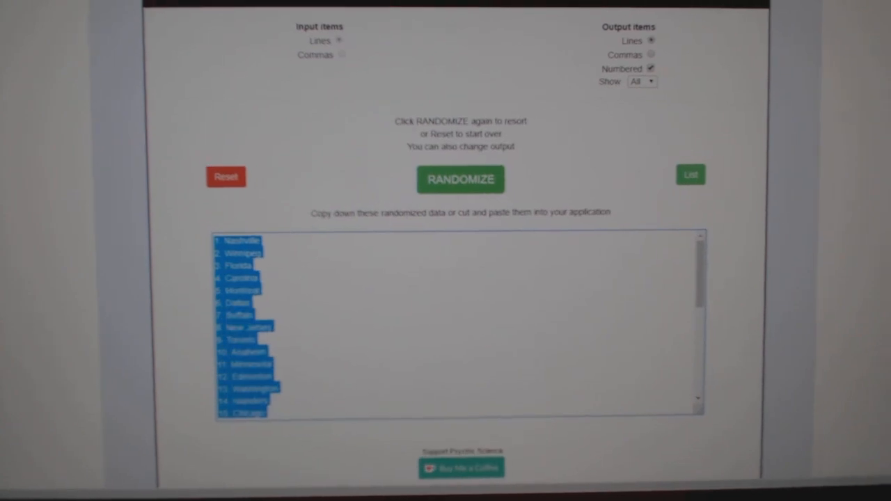